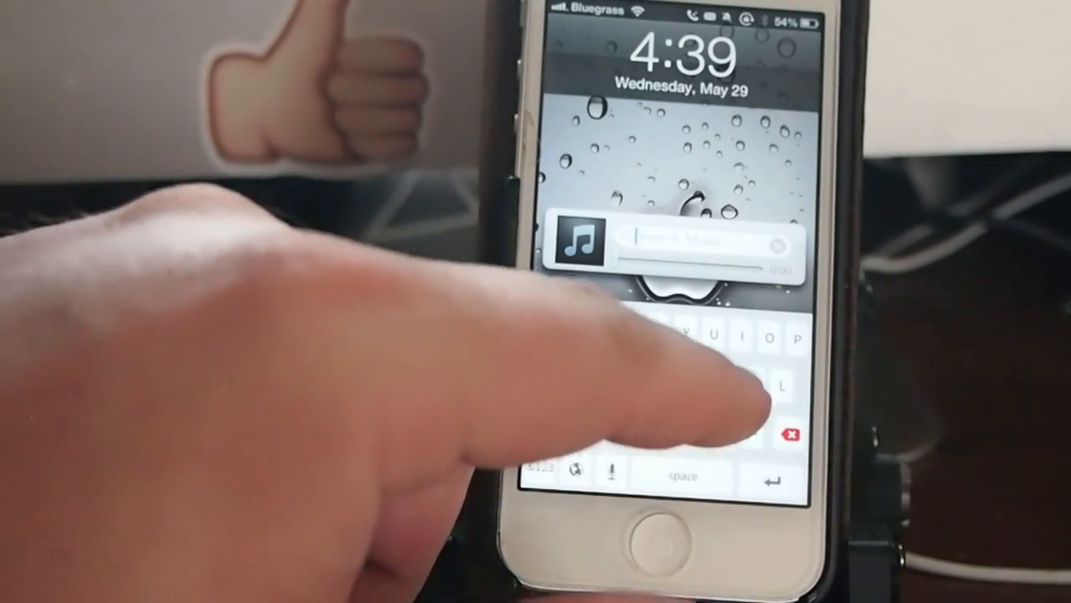
Step: Type 'bo' into the lock-screen mini player's Search Music field to list matching songs
{"action": "type", "text": "b"}
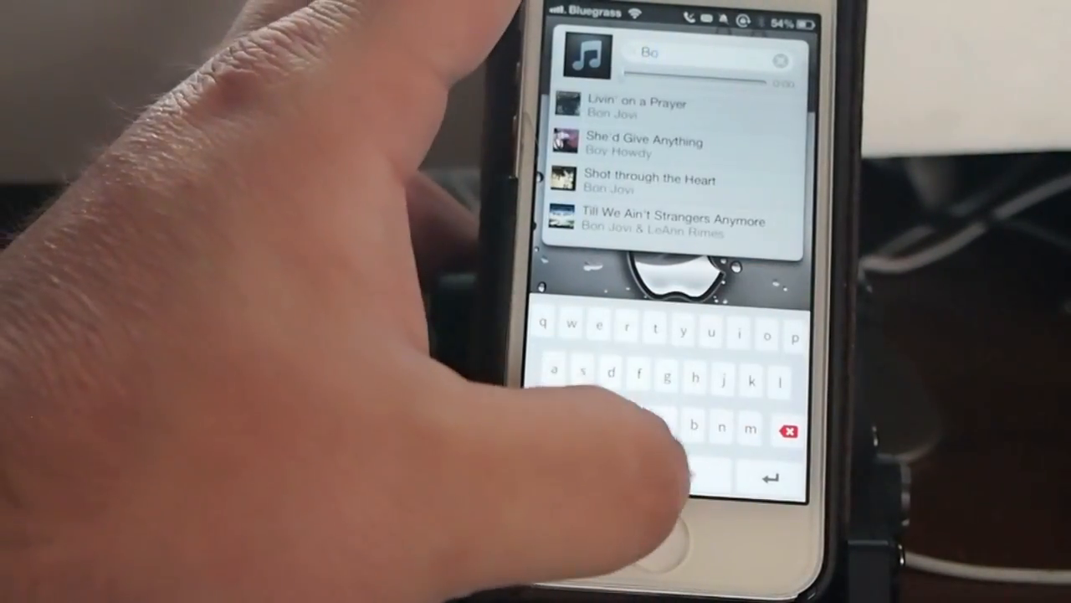
{"action": "type", "text": "n"}
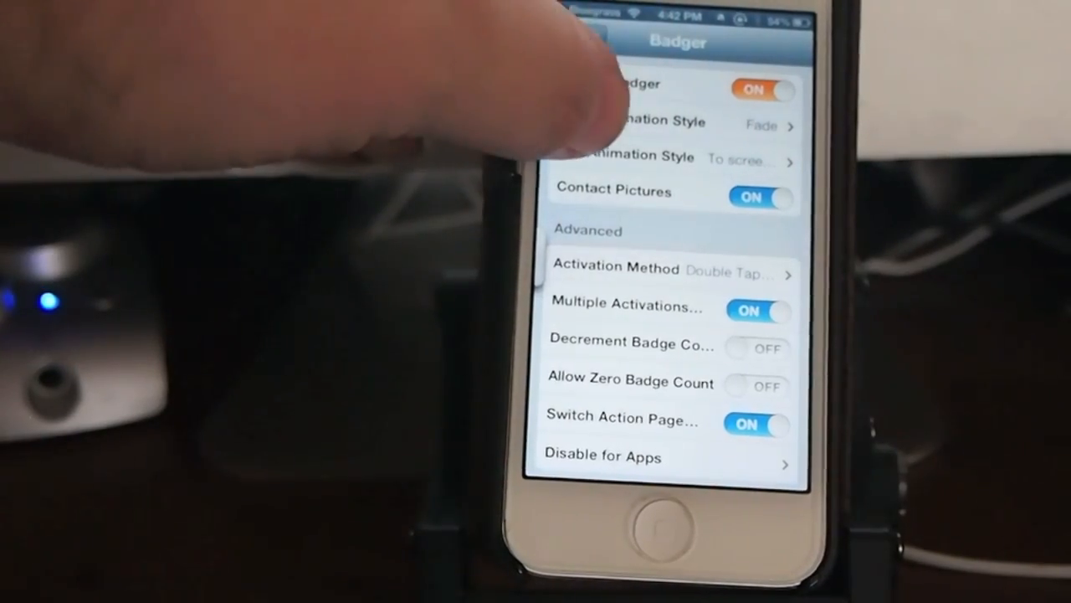
Step: Open the option list for Badger's Entry Animation Style setting
{"action": "left_click", "coordinate": [653, 121]}
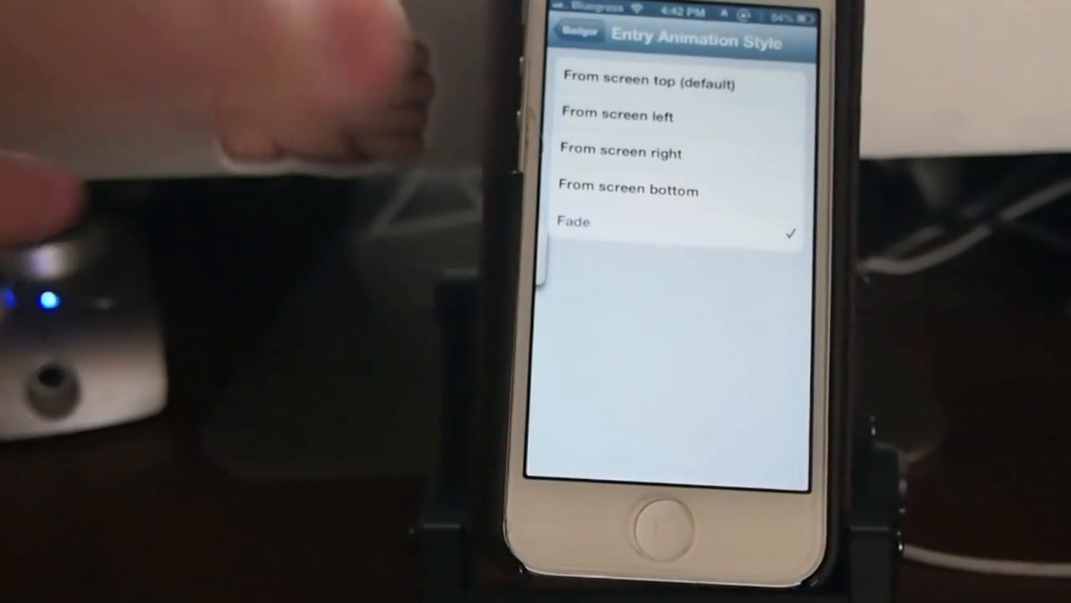